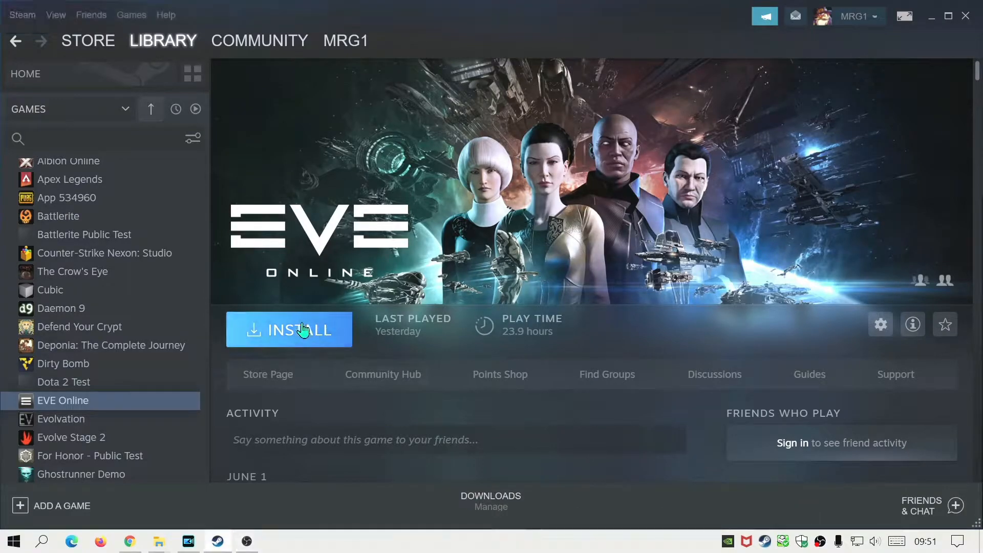
Install EVE Online from its library page, accepting the default install settings
{"action": "left_click", "coordinate": [289, 329]}
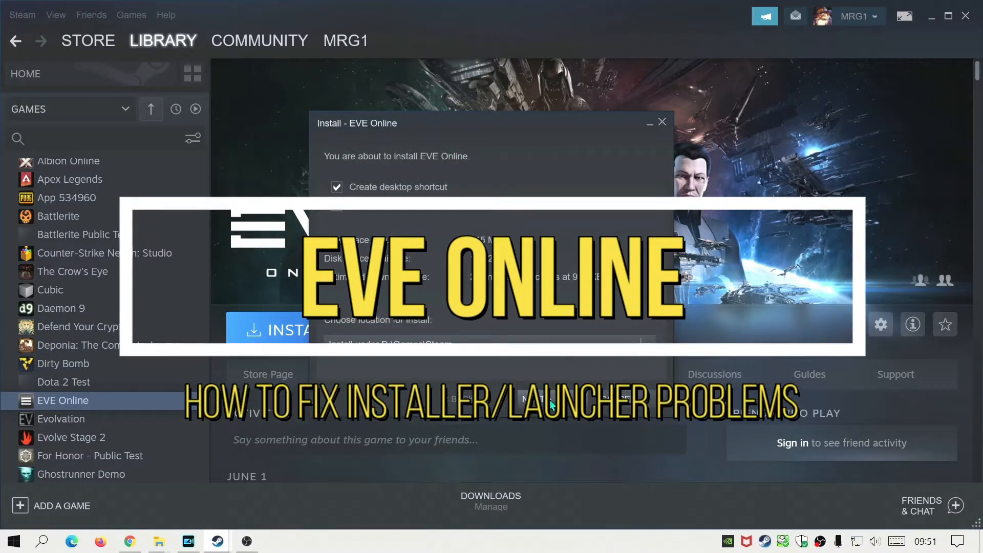
{"action": "left_click", "coordinate": [282, 329]}
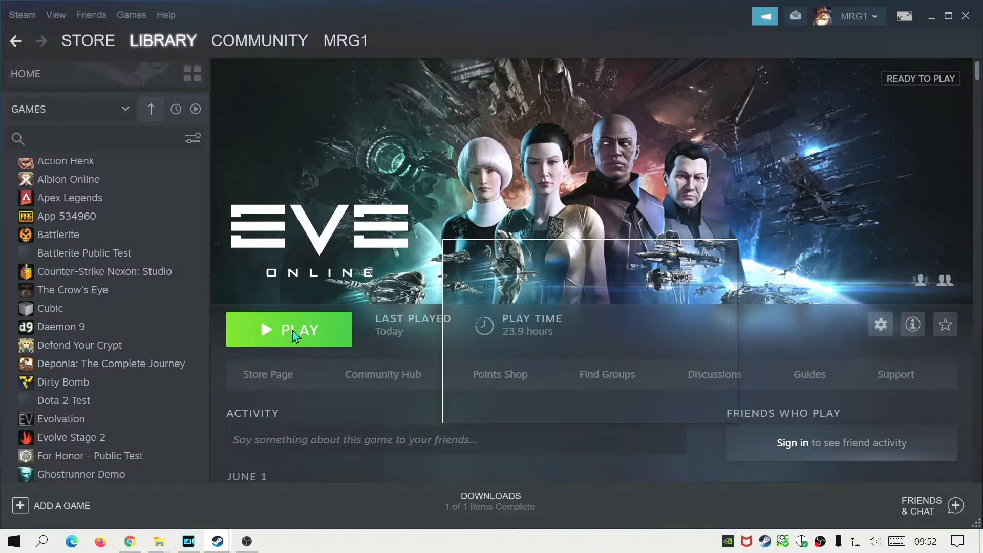
{"action": "left_click", "coordinate": [289, 329]}
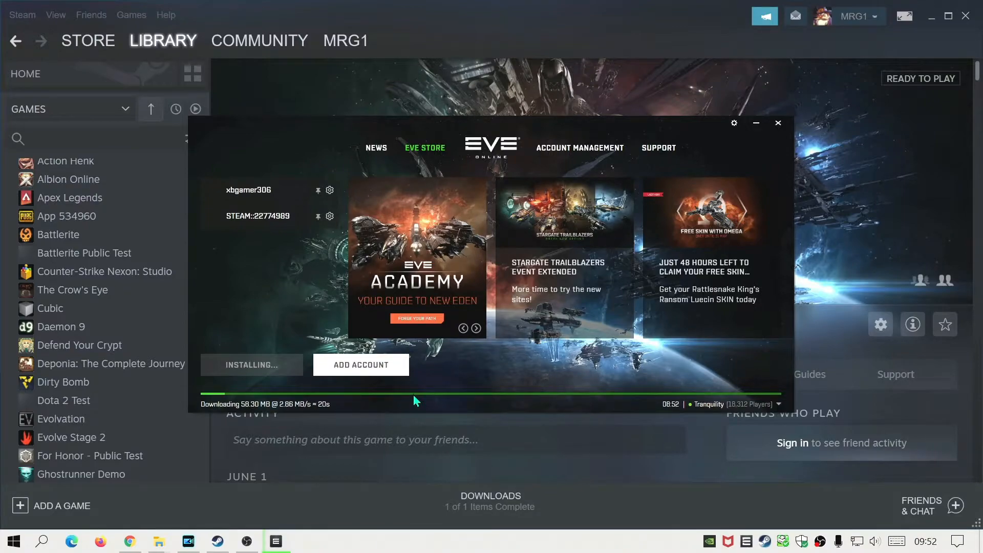
{"action": "left_click", "coordinate": [778, 122]}
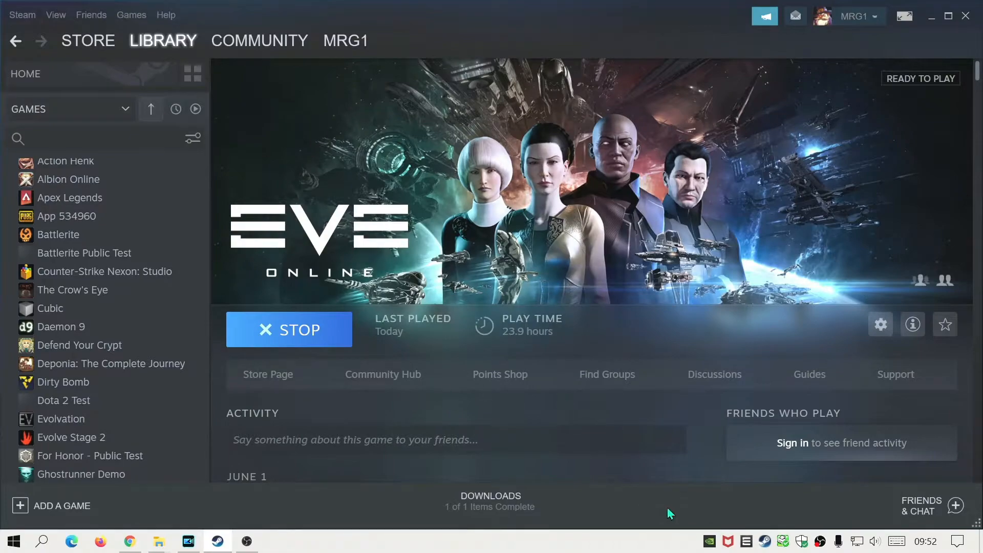
{"action": "left_click", "coordinate": [289, 329]}
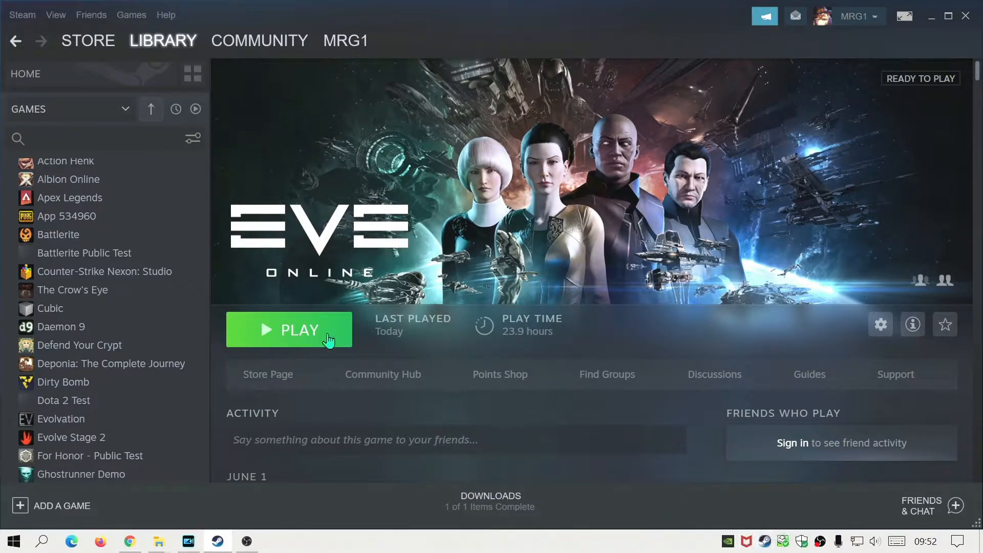
{"action": "mouse_move", "coordinate": [489, 355]}
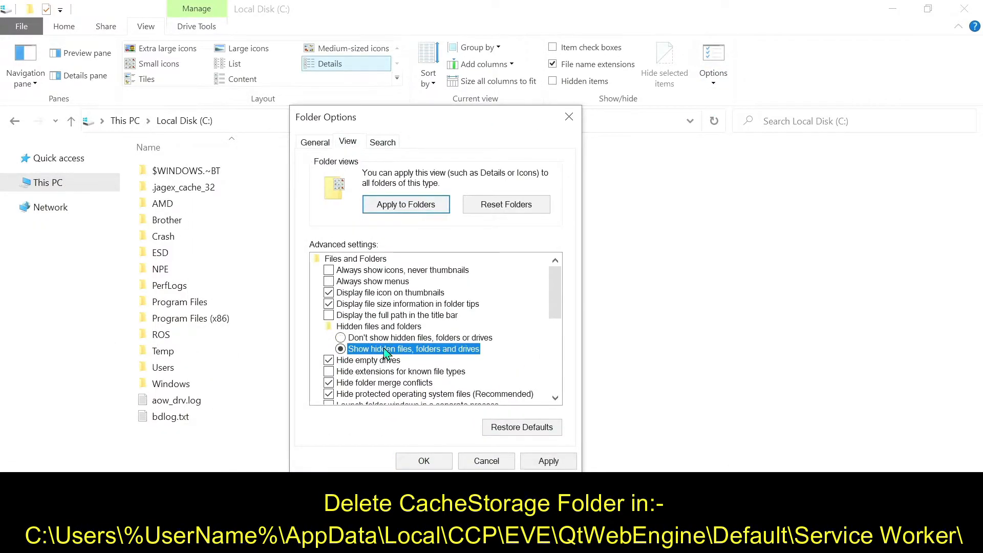
Apply 'Show hidden files, folders and drives' and close Folder Options
{"action": "left_click", "coordinate": [547, 461]}
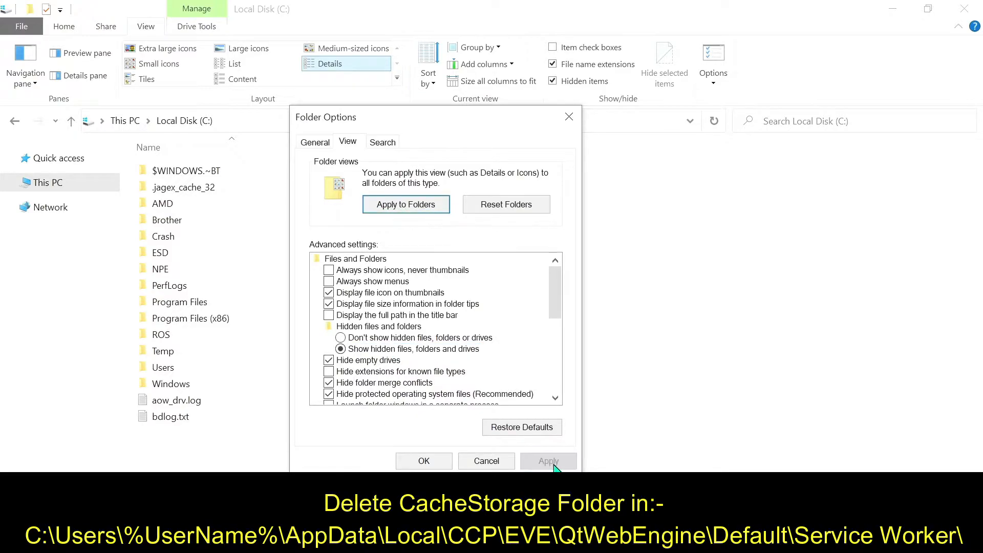
{"action": "left_click", "coordinate": [424, 461]}
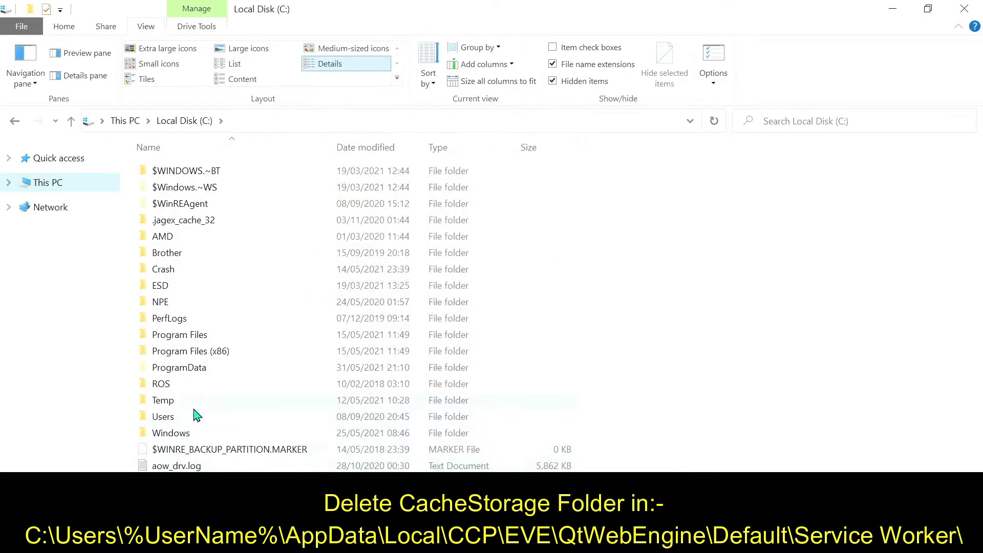
Browse to Users > User > AppData > Local > CCP > EVE > QtWebEngine > Default
{"action": "double_click", "coordinate": [162, 416]}
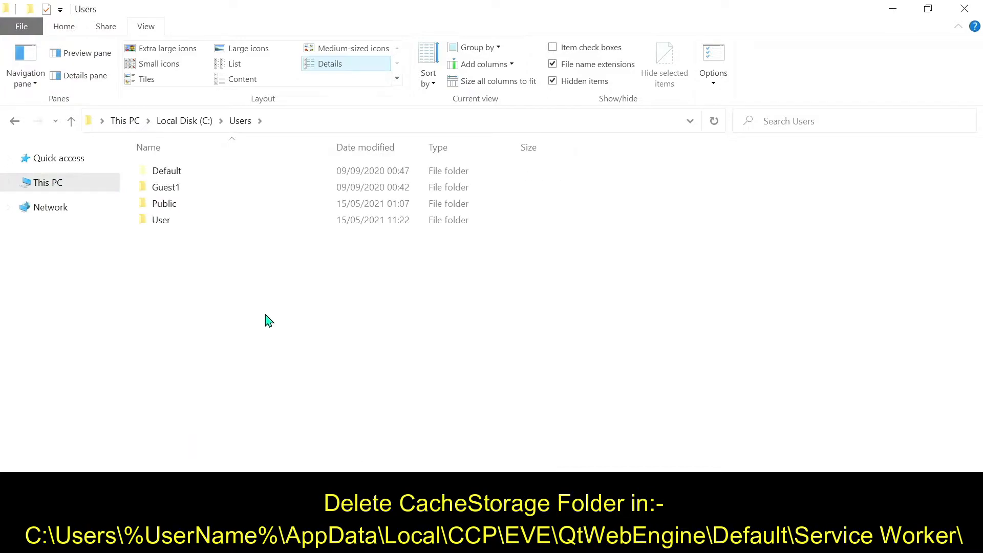
{"action": "double_click", "coordinate": [161, 220]}
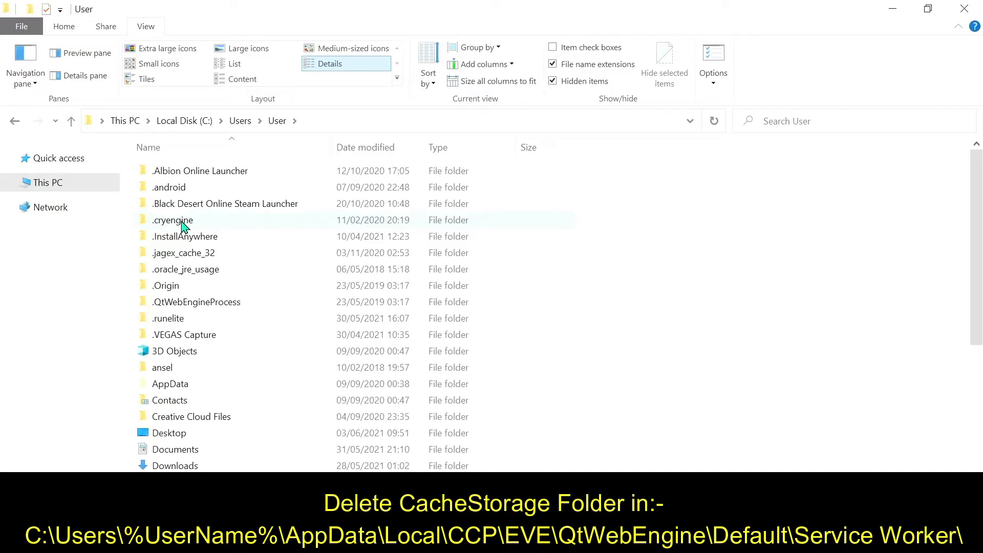
{"action": "mouse_move", "coordinate": [170, 384]}
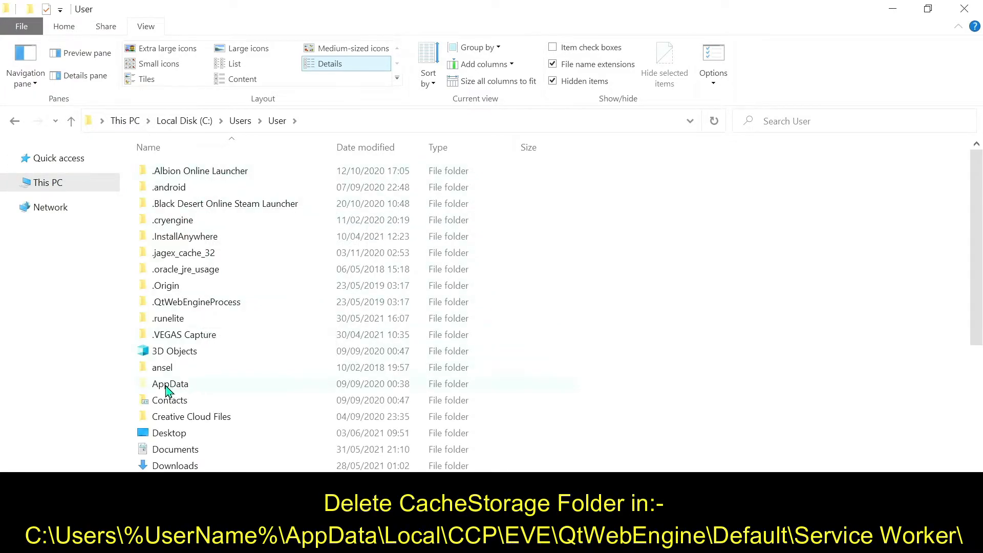
{"action": "double_click", "coordinate": [170, 384]}
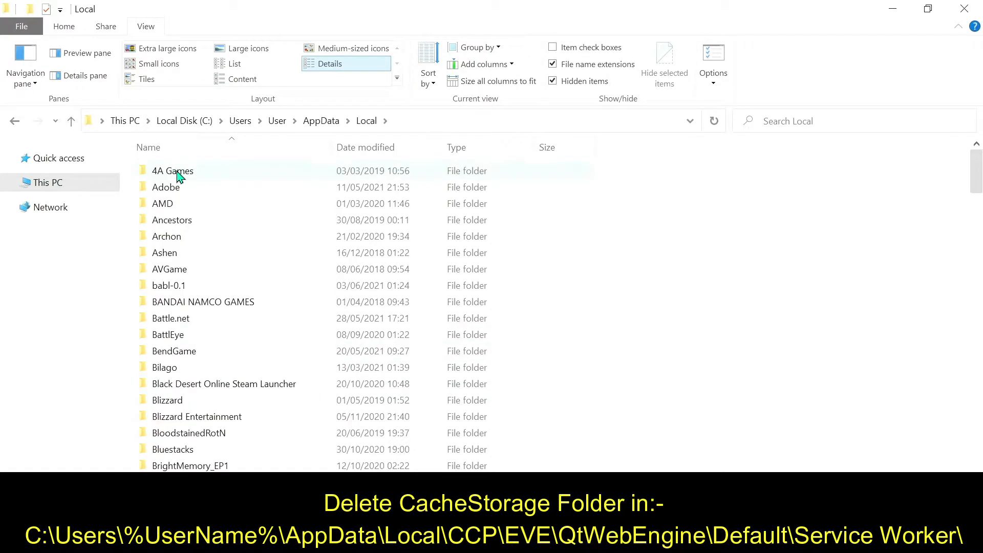
{"action": "mouse_move", "coordinate": [172, 170]}
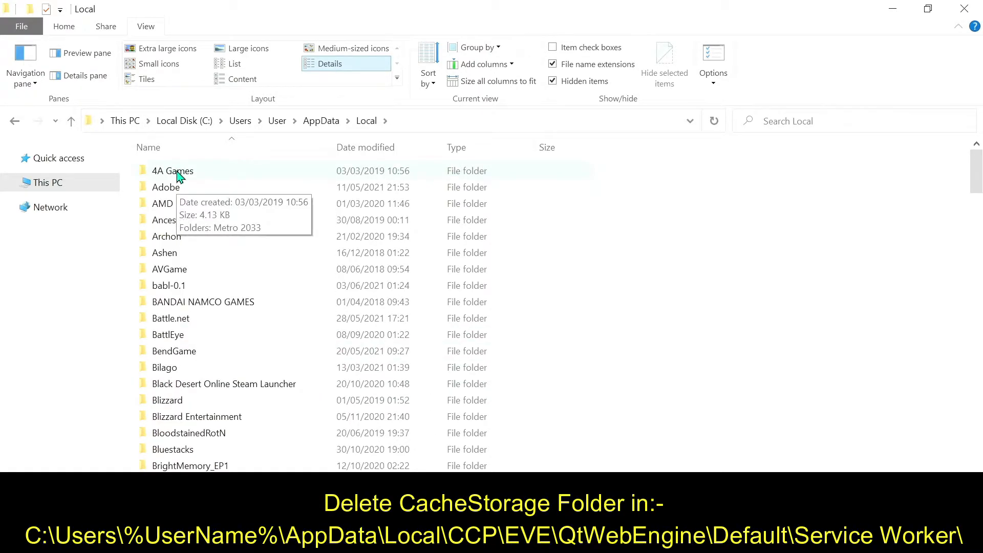
{"action": "mouse_move", "coordinate": [188, 240]}
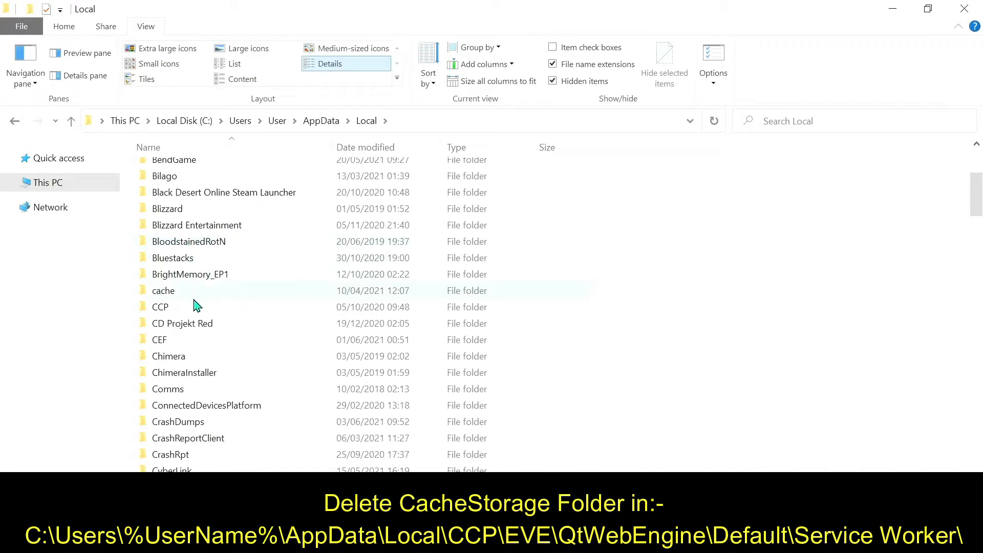
{"action": "double_click", "coordinate": [159, 307]}
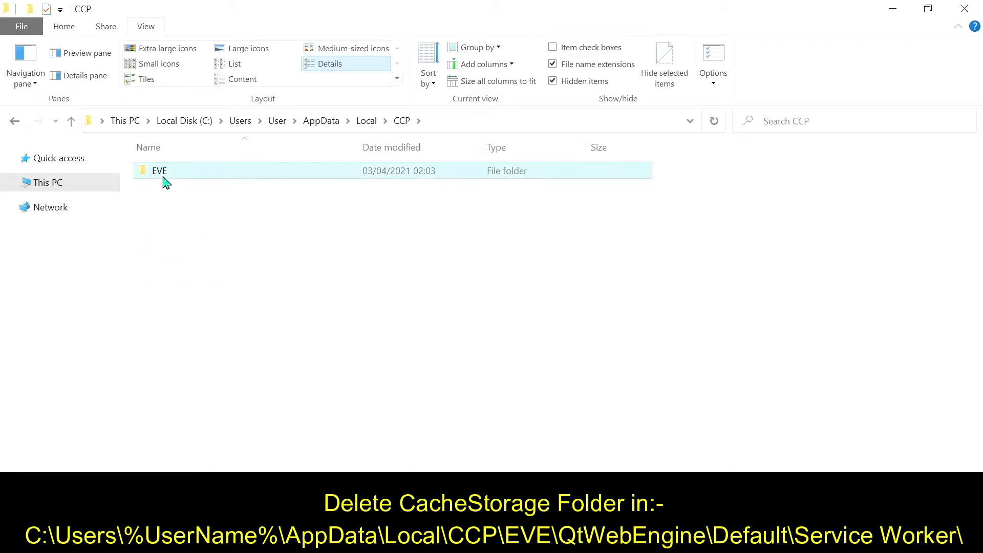
{"action": "double_click", "coordinate": [159, 170]}
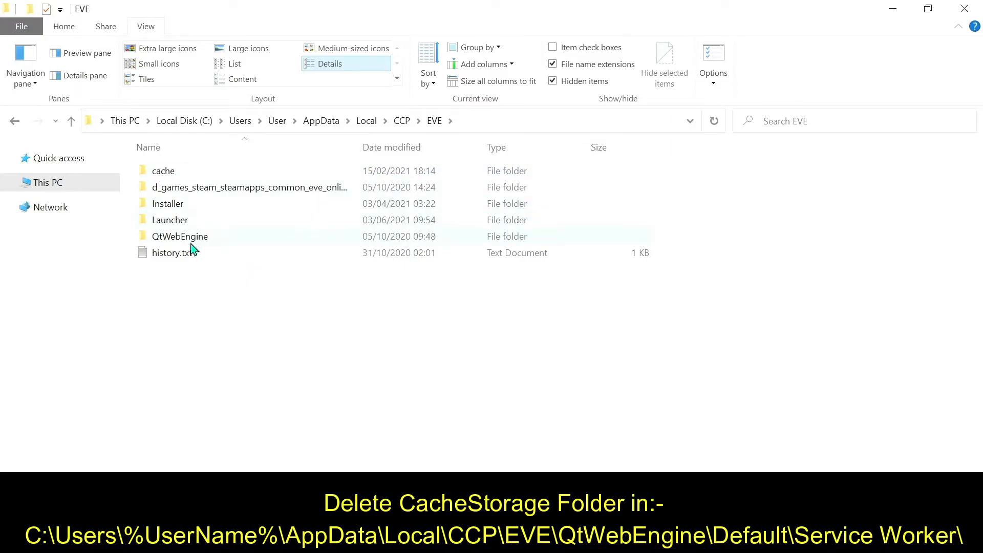
{"action": "mouse_move", "coordinate": [180, 241]}
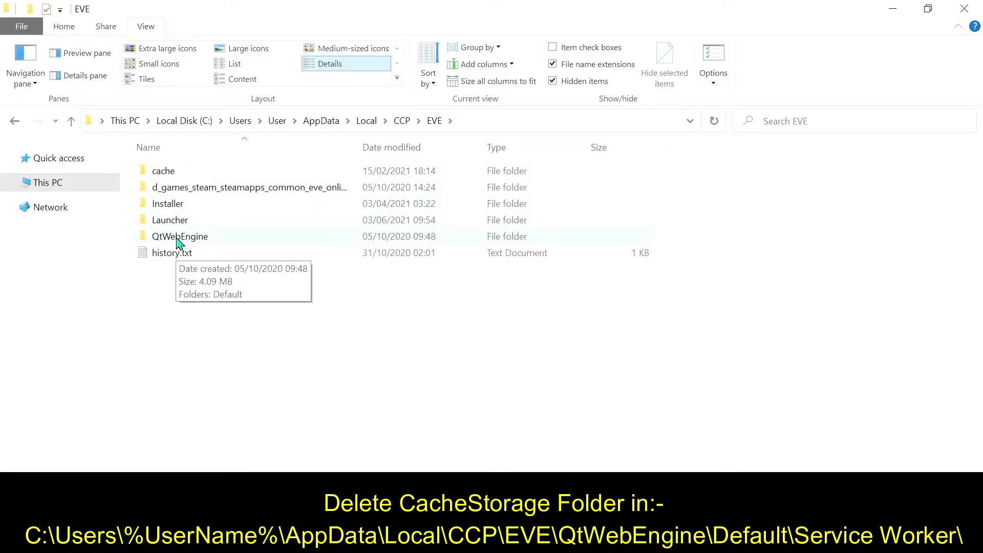
{"action": "double_click", "coordinate": [180, 236]}
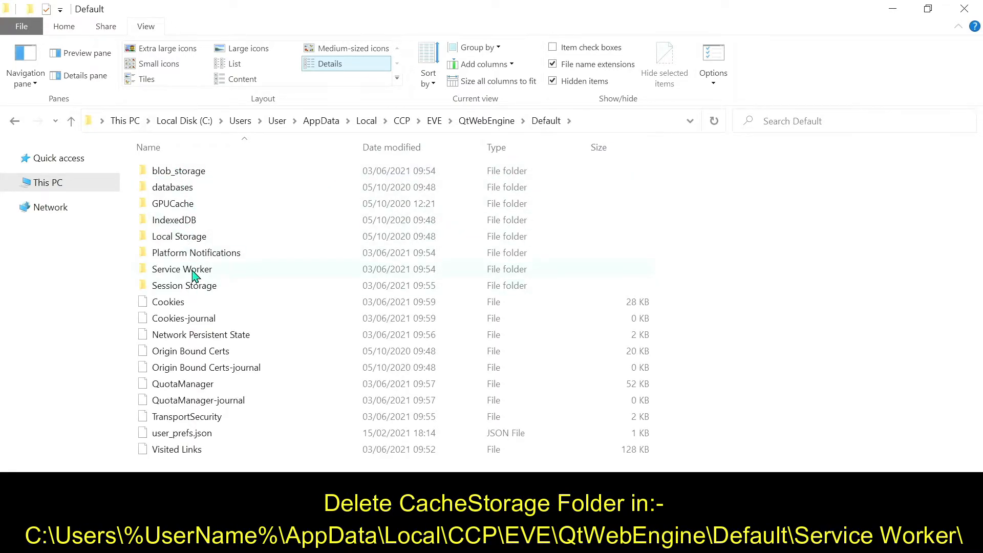
In Service Worker, select CacheStorage and bring up its context menu to delete it
{"action": "double_click", "coordinate": [181, 268]}
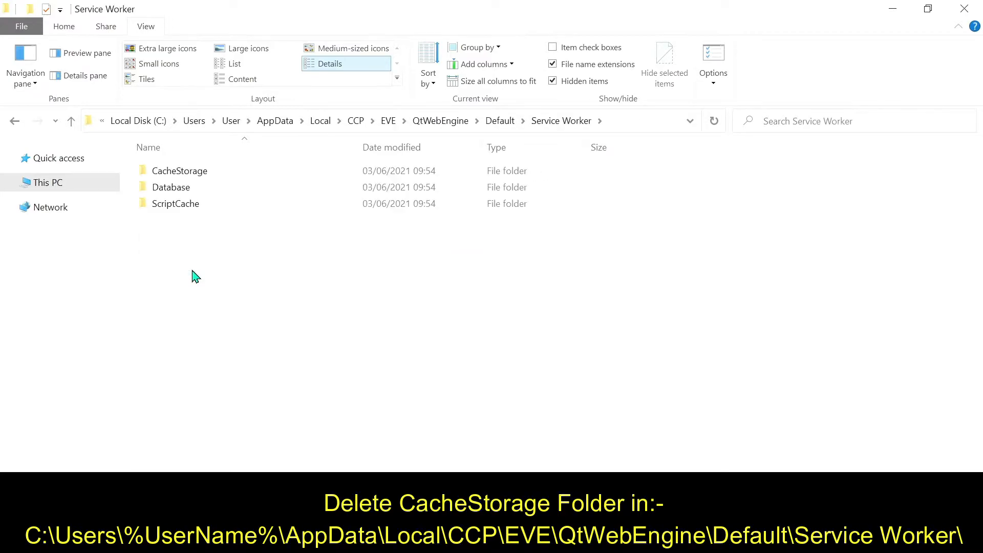
{"action": "left_click", "coordinate": [179, 171]}
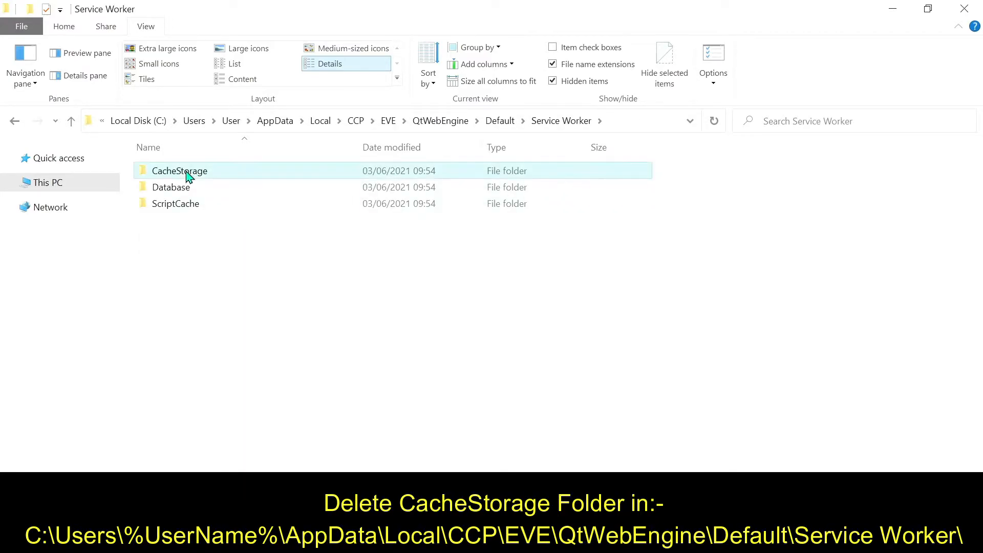
{"action": "right_click", "coordinate": [179, 171]}
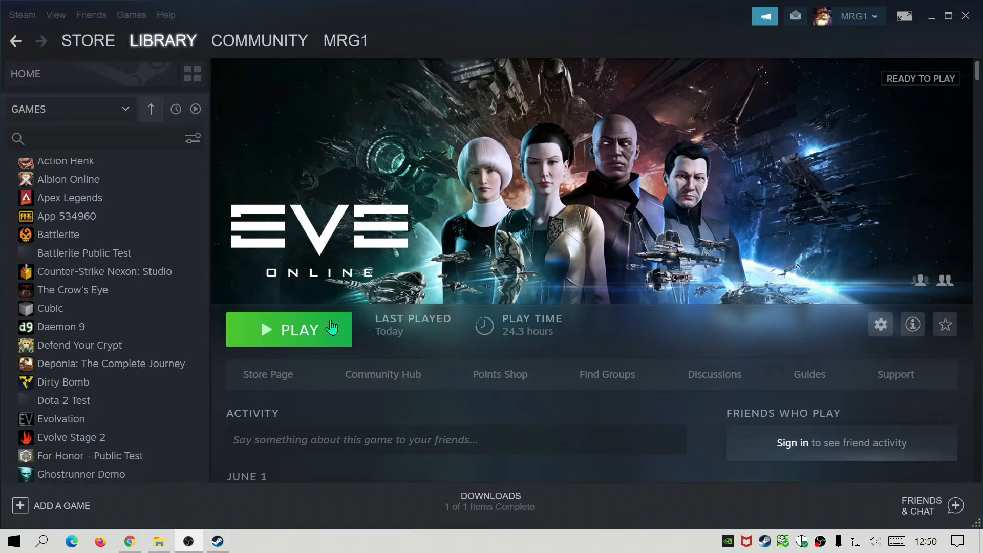
Launch EVE Online from Steam and start the game with the launcher's PLAY NOW
{"action": "left_click", "coordinate": [289, 329]}
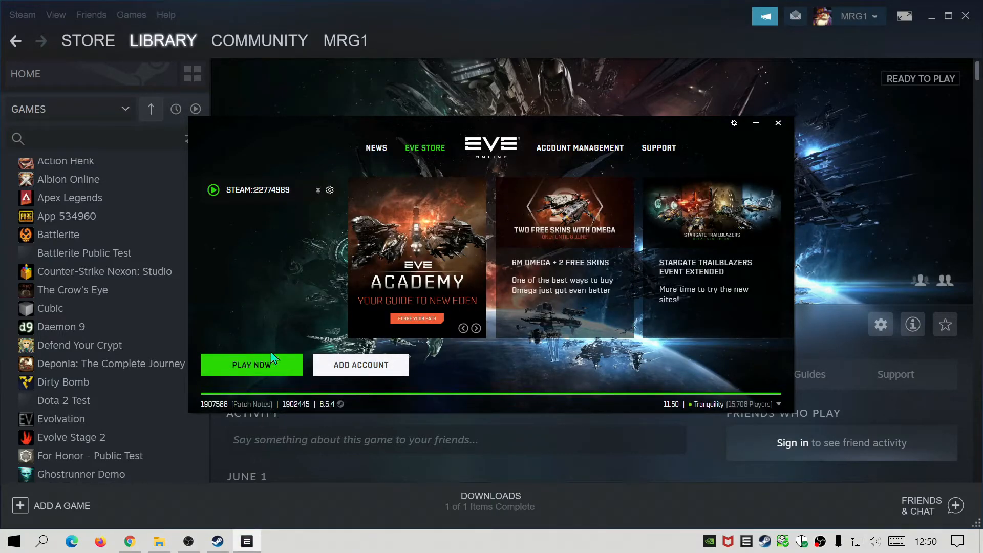
{"action": "left_click", "coordinate": [251, 364]}
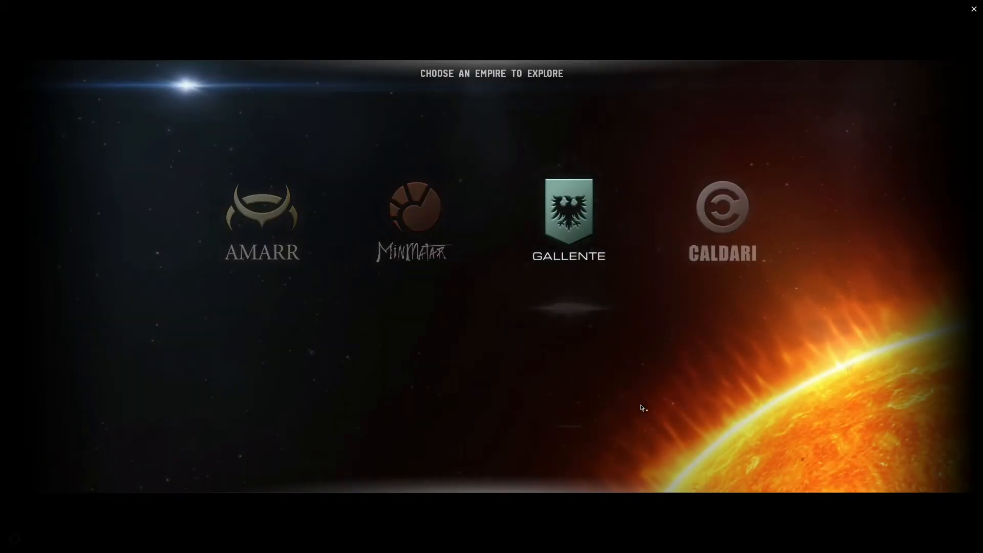
Preview the Gallente, Minmatar and Amarr empires, then choose Caldari
{"action": "left_click", "coordinate": [568, 216]}
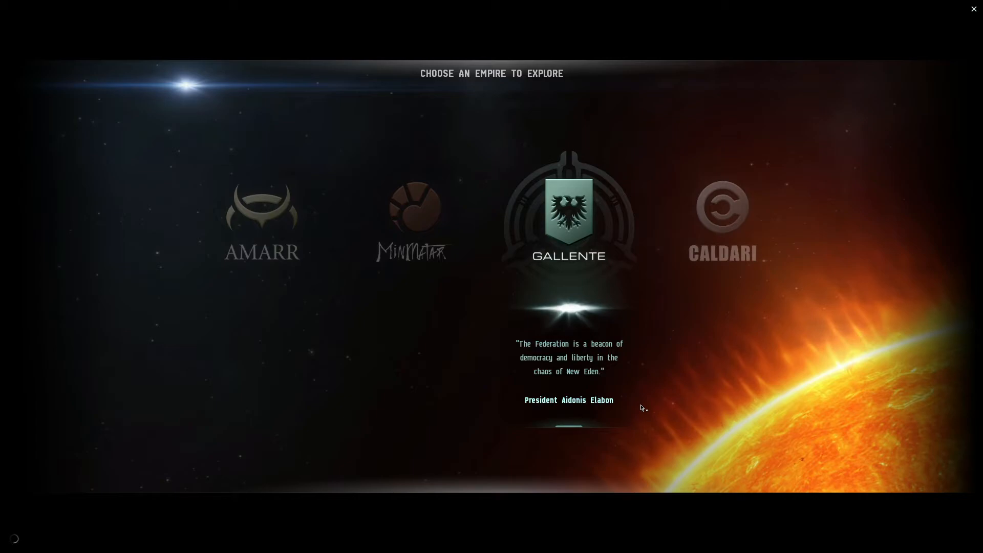
{"action": "left_click", "coordinate": [414, 213]}
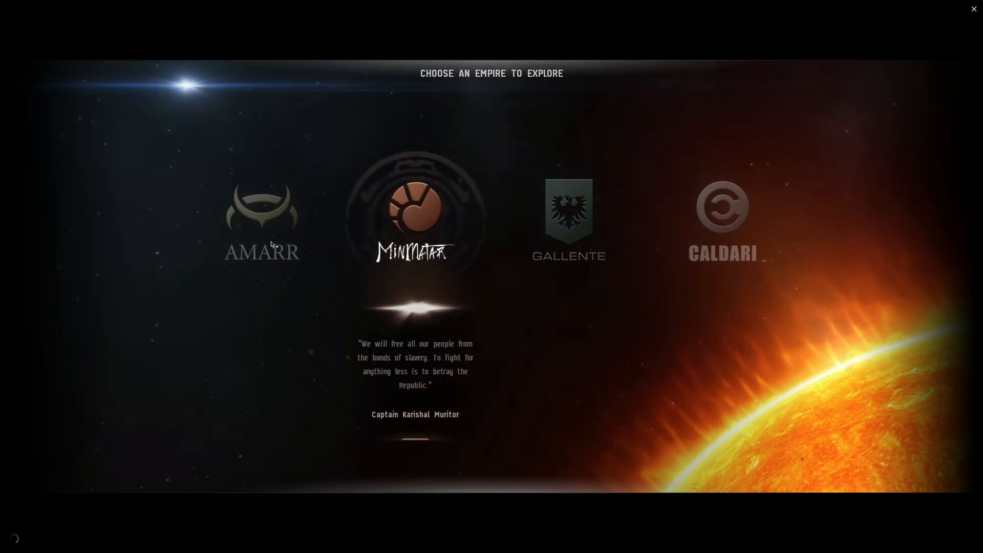
{"action": "left_click", "coordinate": [567, 216]}
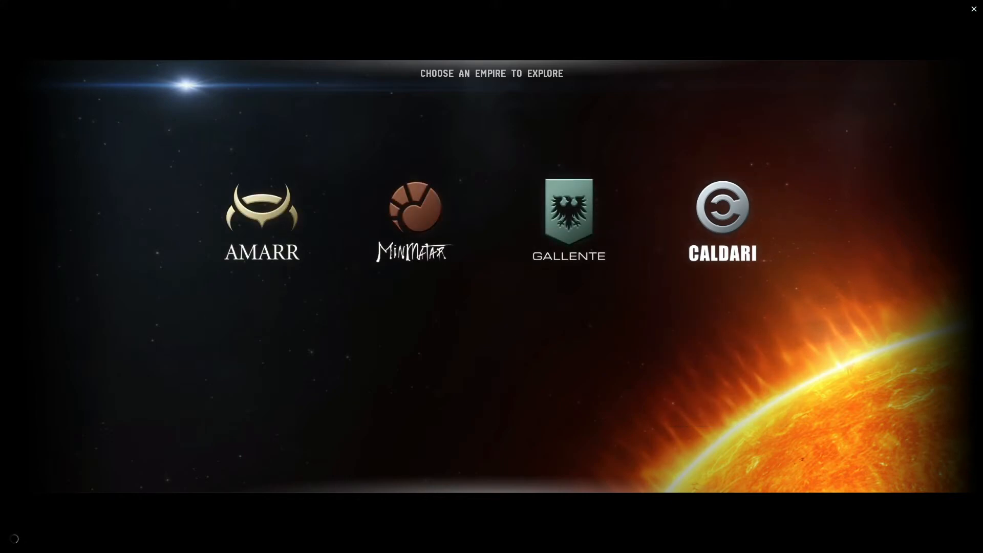
{"action": "mouse_move", "coordinate": [671, 439]}
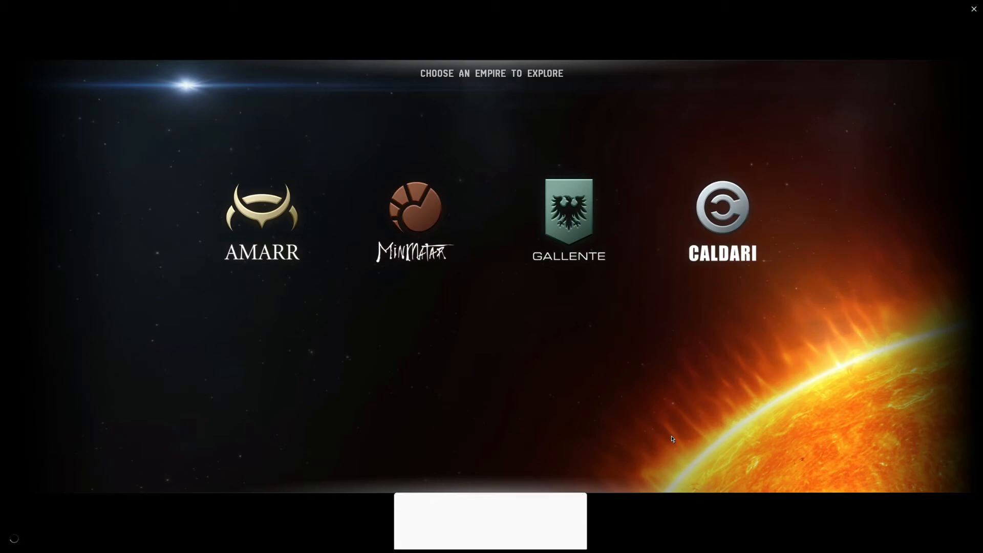
{"action": "left_click", "coordinate": [478, 510]}
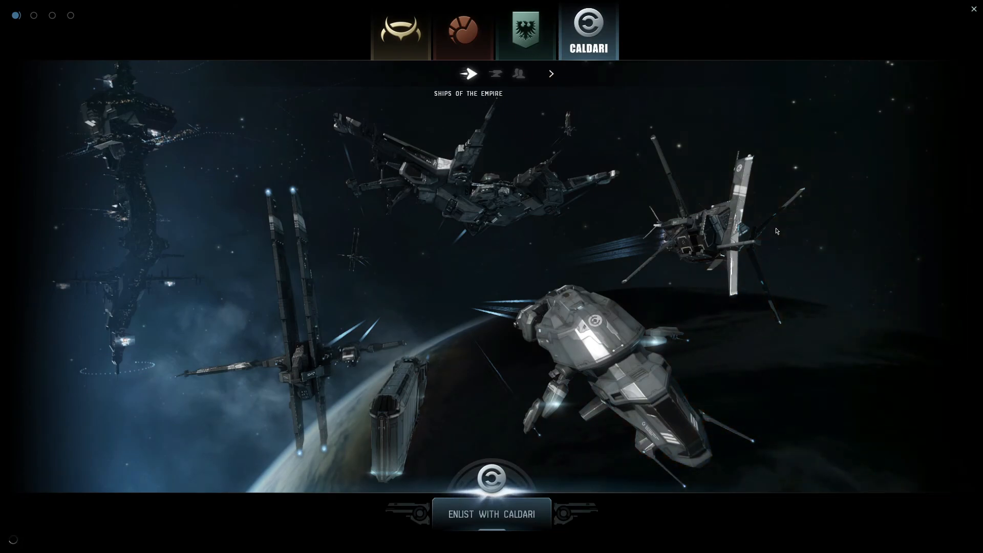
Advance the Caldari tour from Ships of the Empire to the Politics page
{"action": "left_click", "coordinate": [514, 73]}
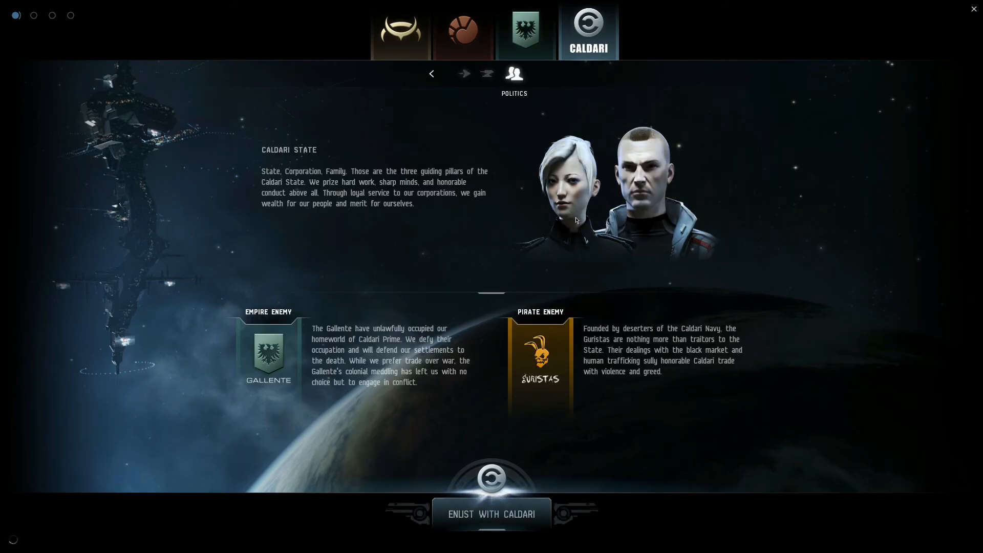
{"action": "mouse_move", "coordinate": [592, 229]}
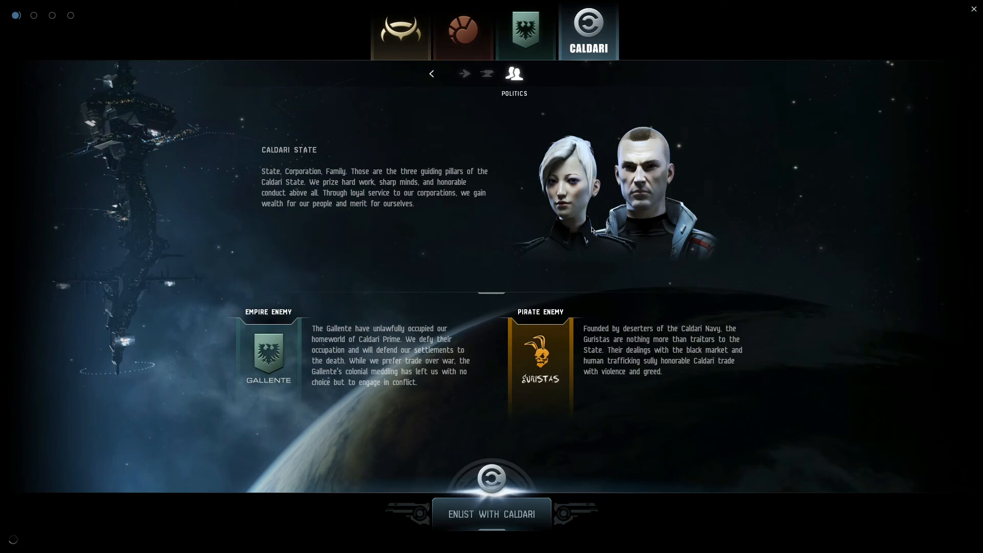
{"action": "mouse_move", "coordinate": [839, 418]}
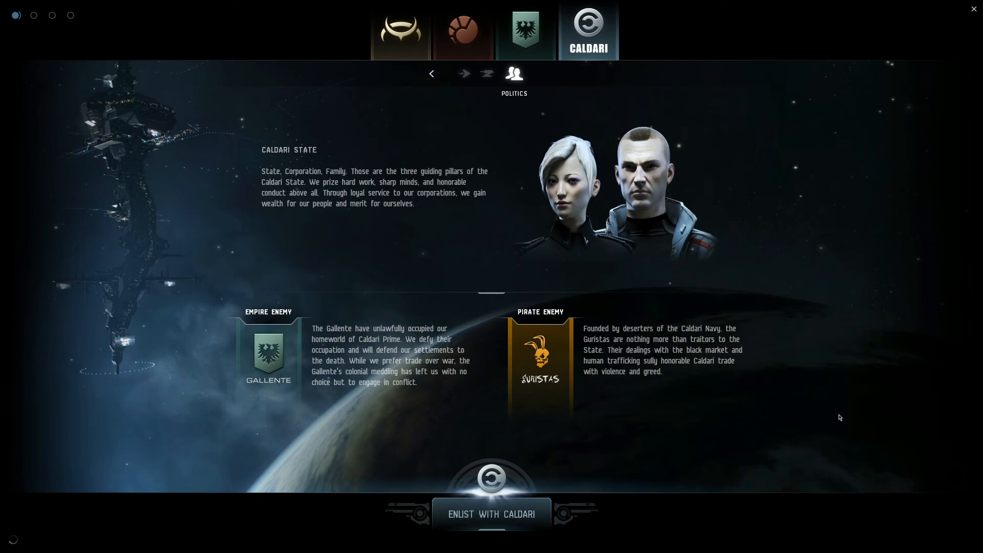